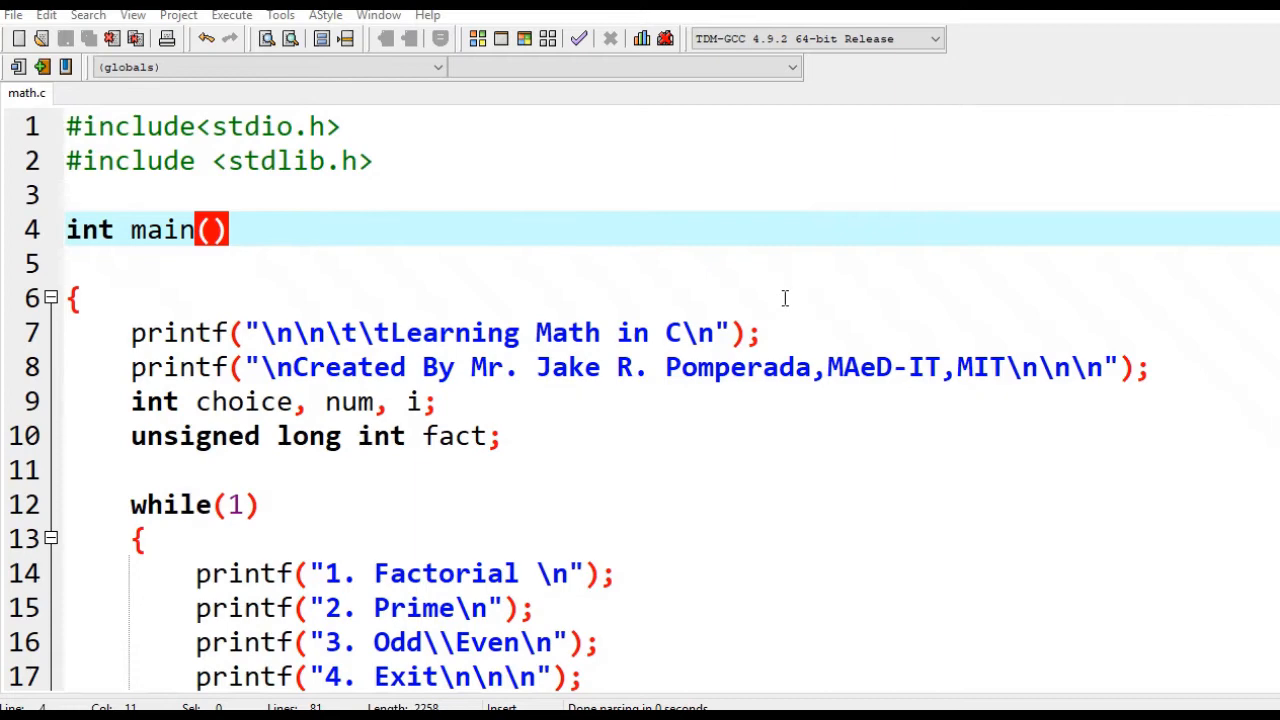
pyautogui.moveTo(784, 305)
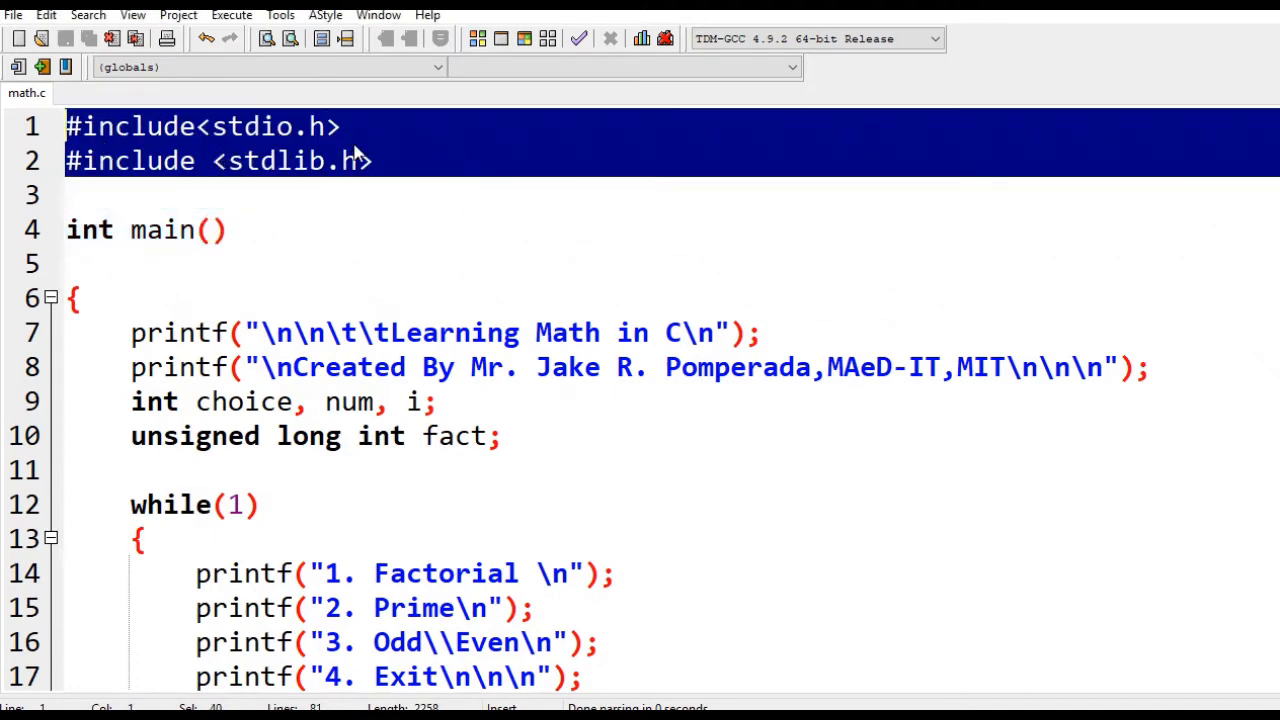
# Scroll through math.c, then build and launch math.exe to show the Learning Math menu
pyautogui.scroll(-3)
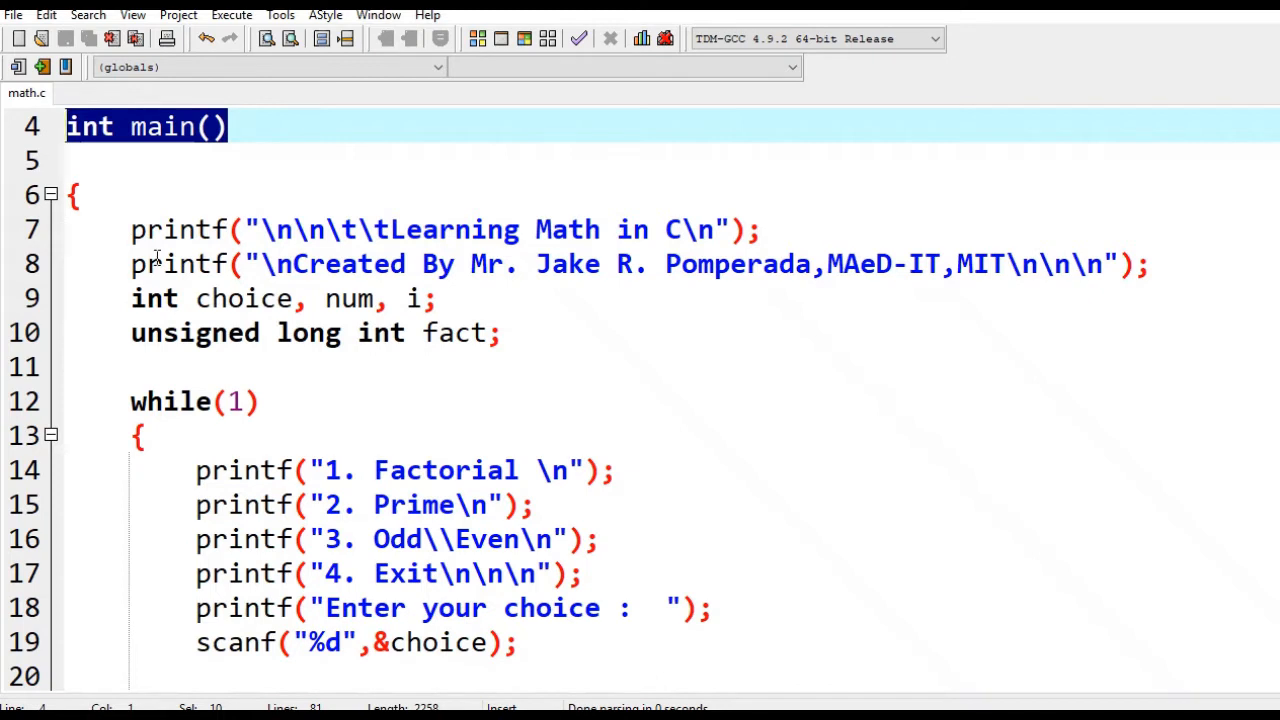
pyautogui.moveTo(155, 318)
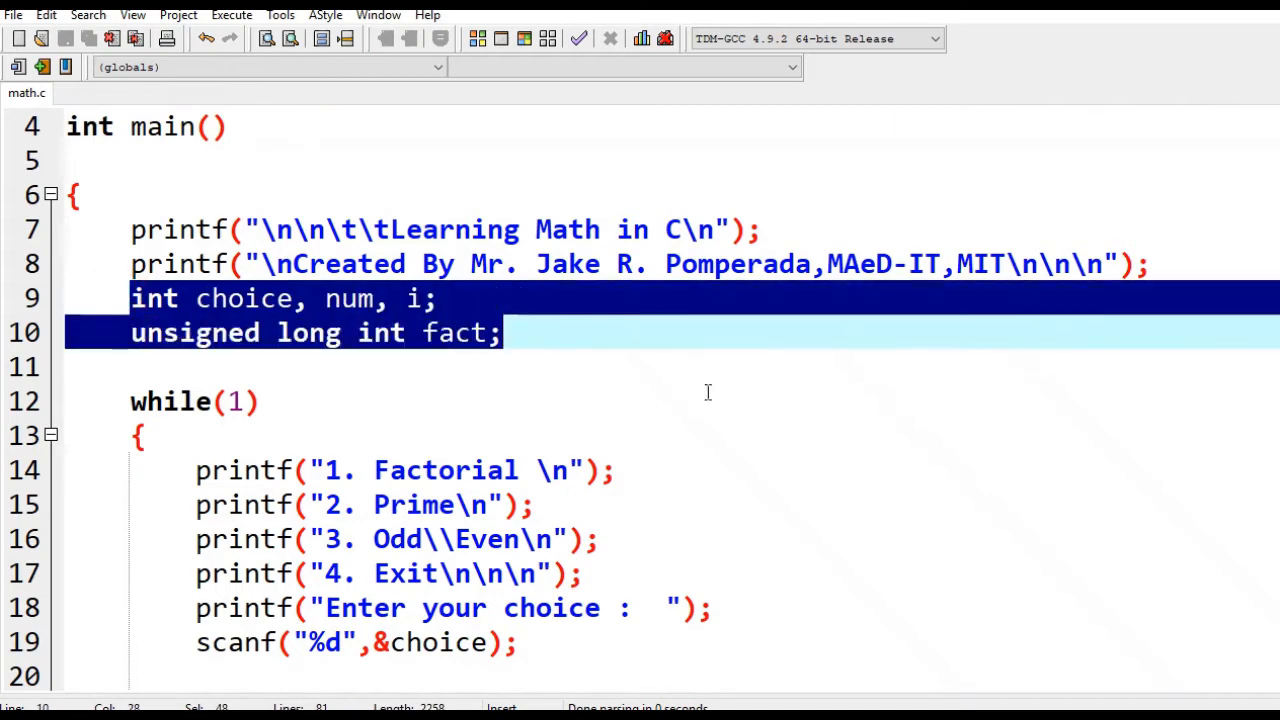
pyautogui.scroll(-3)
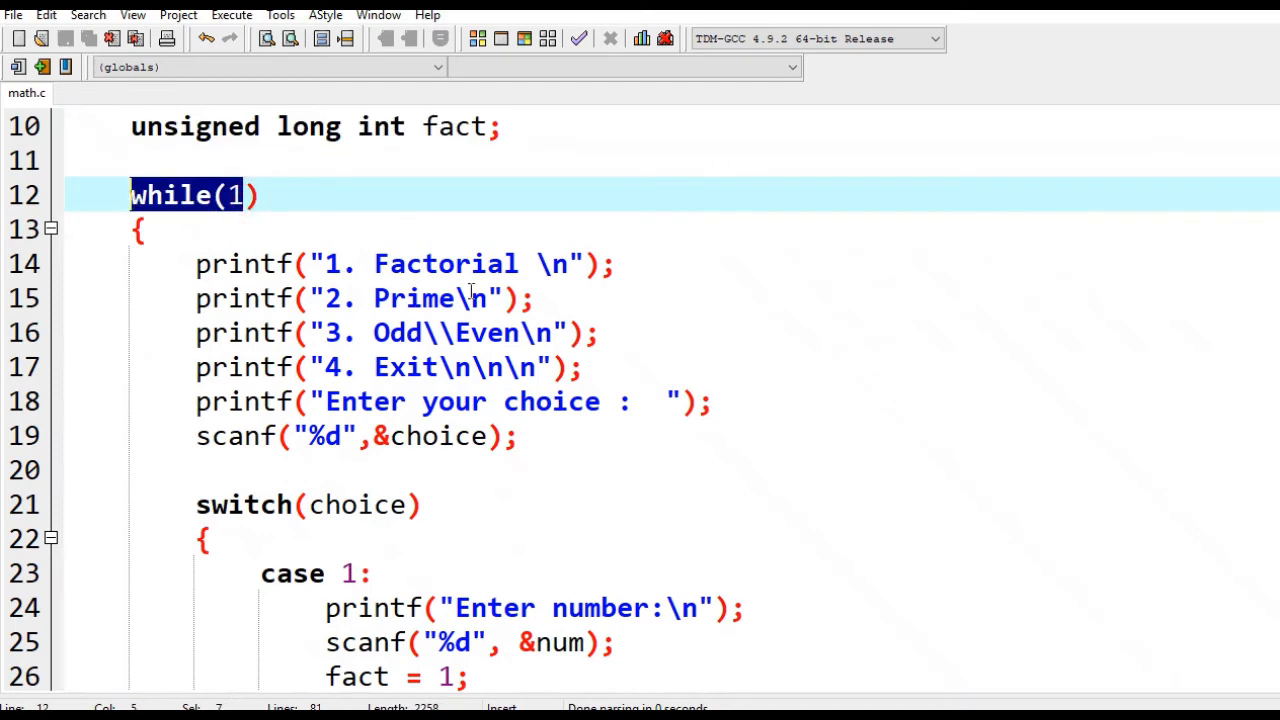
pyautogui.moveTo(363, 247)
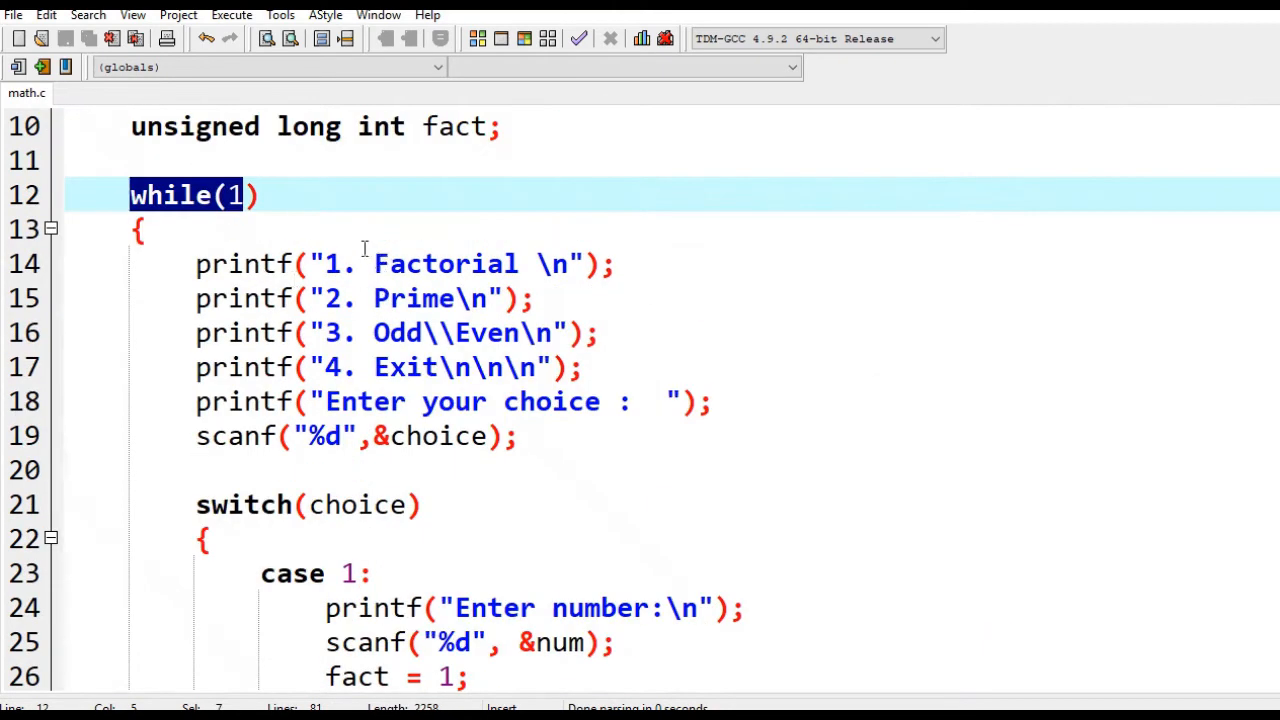
pyautogui.moveTo(380, 297)
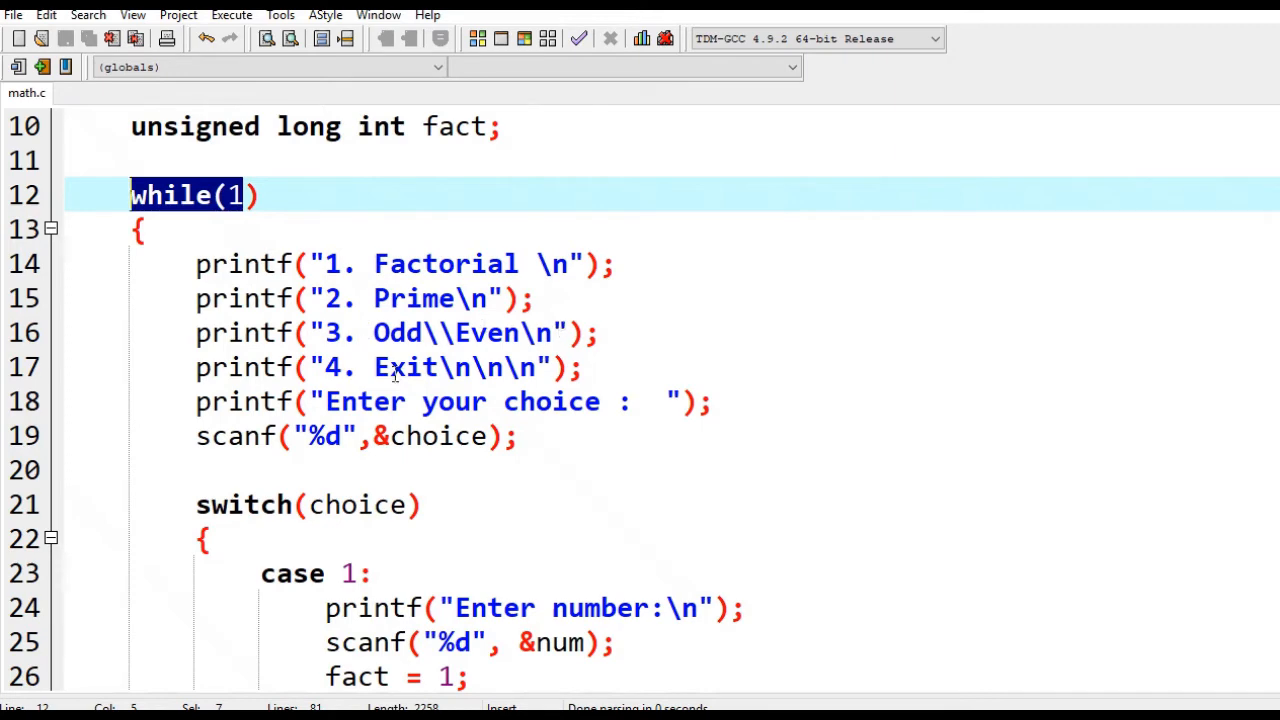
pyautogui.scroll(-3)
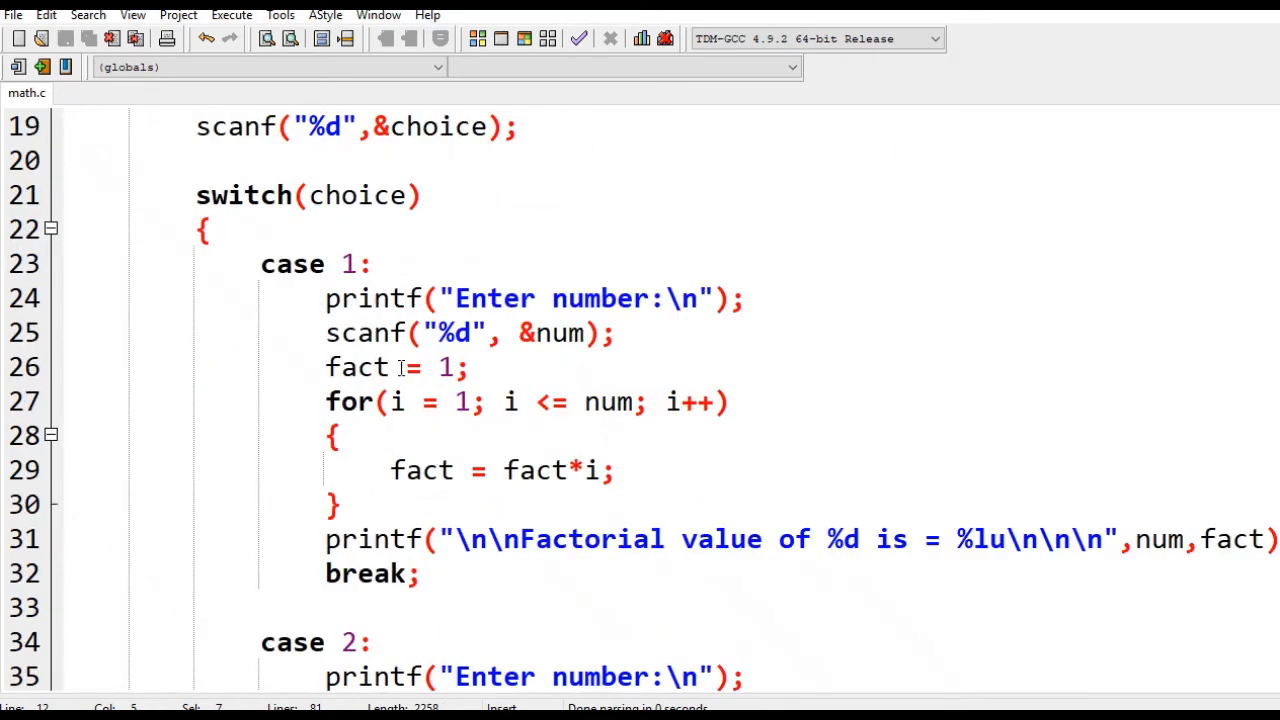
pyautogui.scroll(-3)
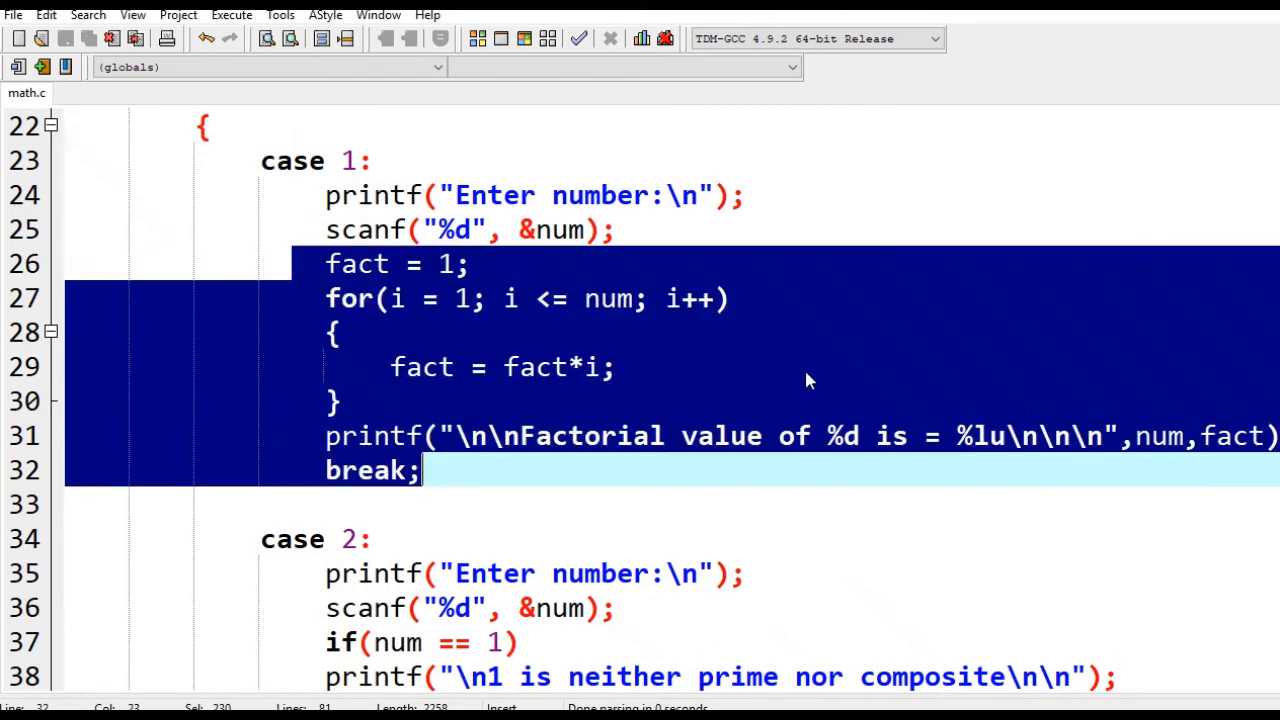
pyautogui.scroll(-3)
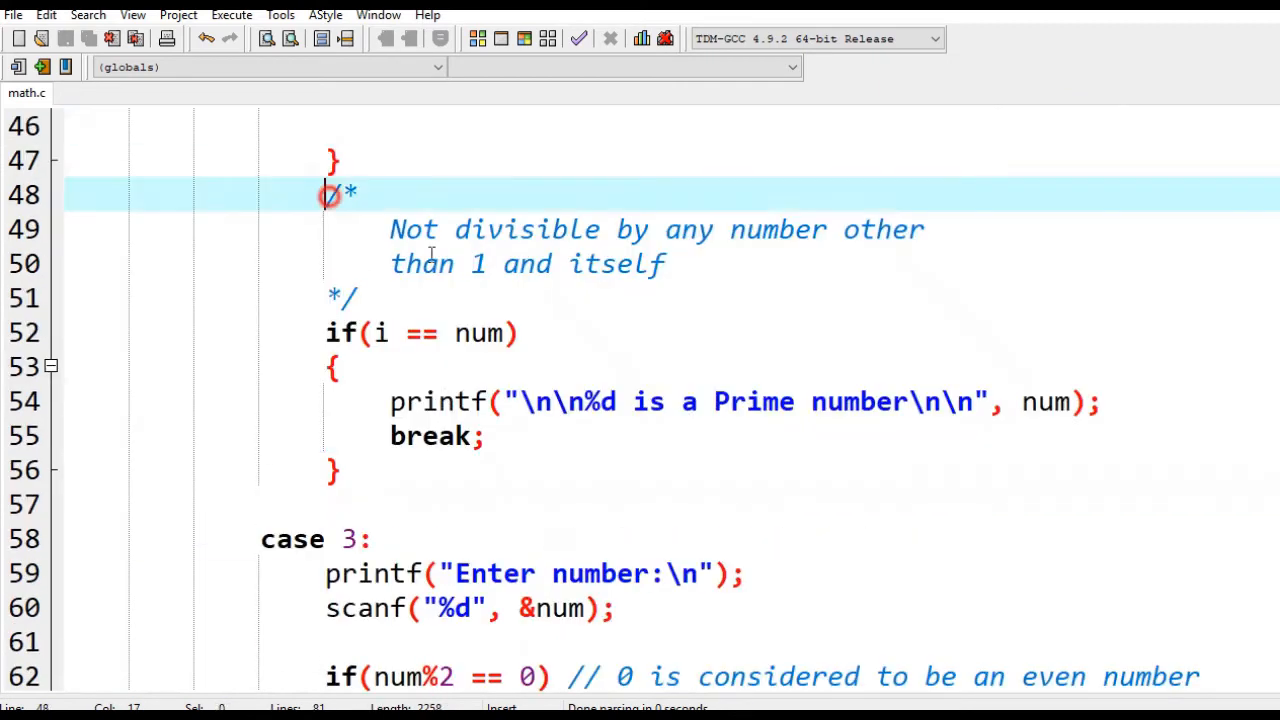
pyautogui.scroll(-3)
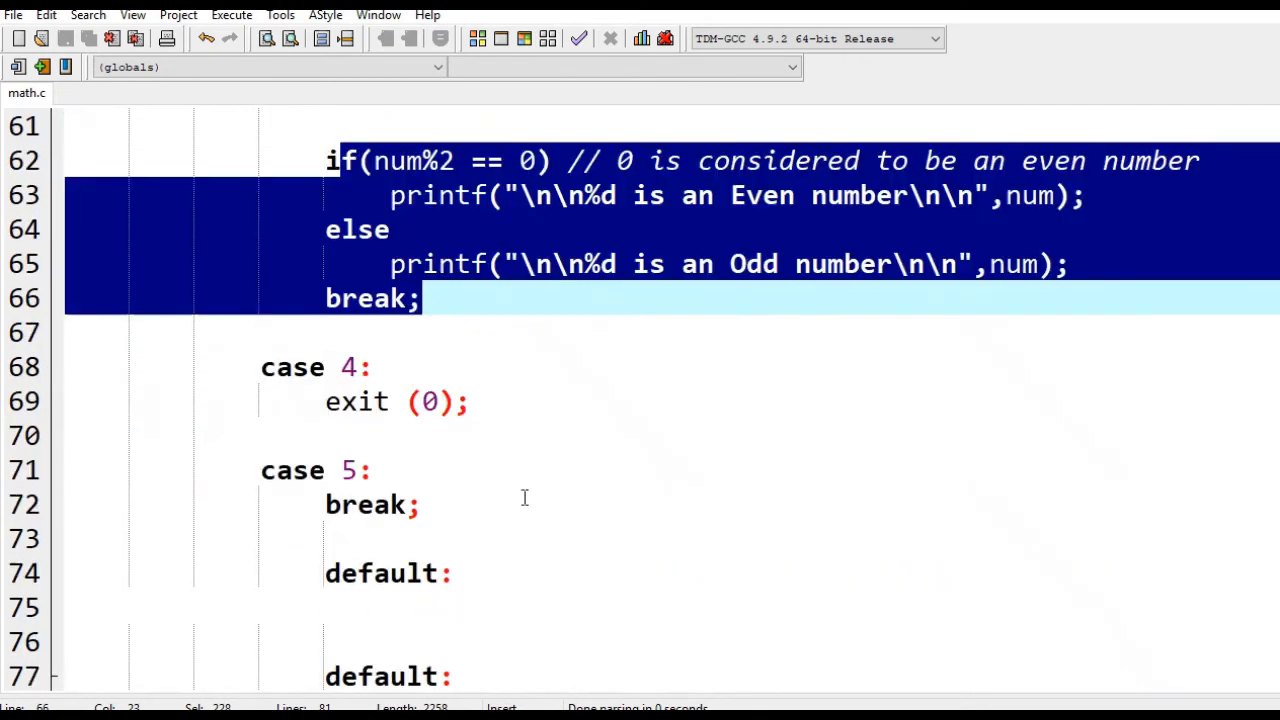
pyautogui.scroll(-3)
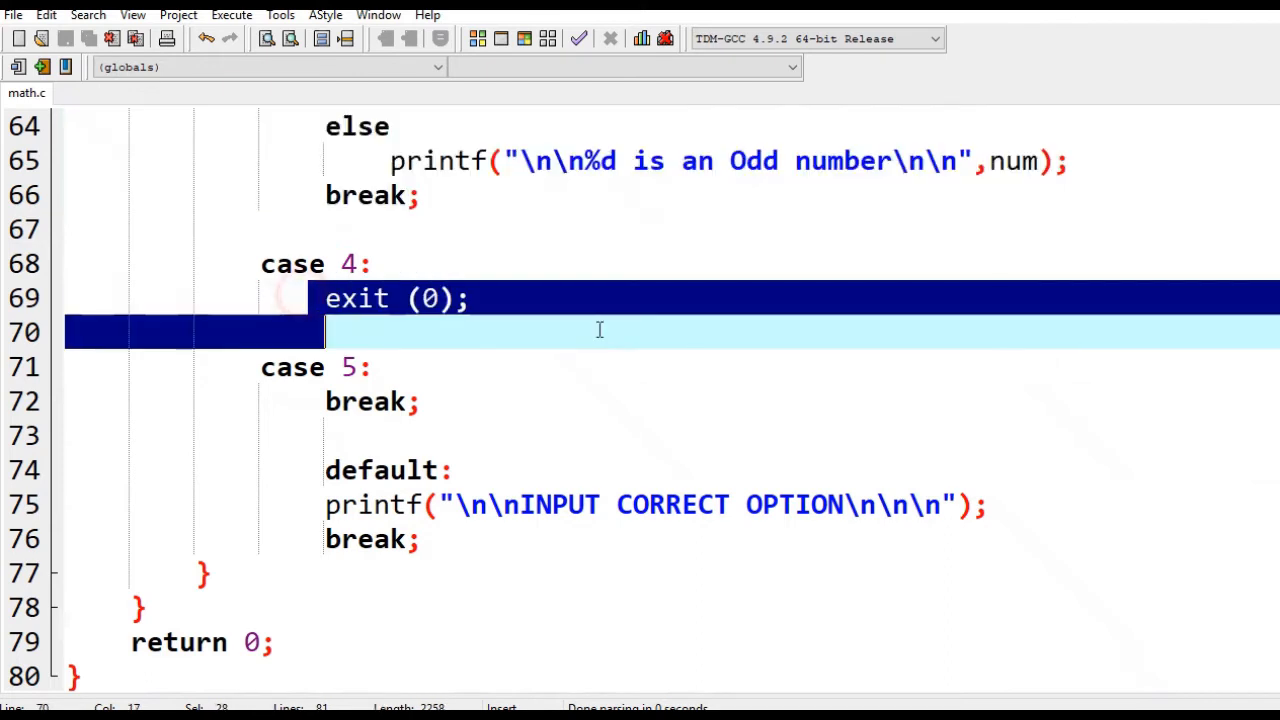
pyautogui.moveTo(518, 376)
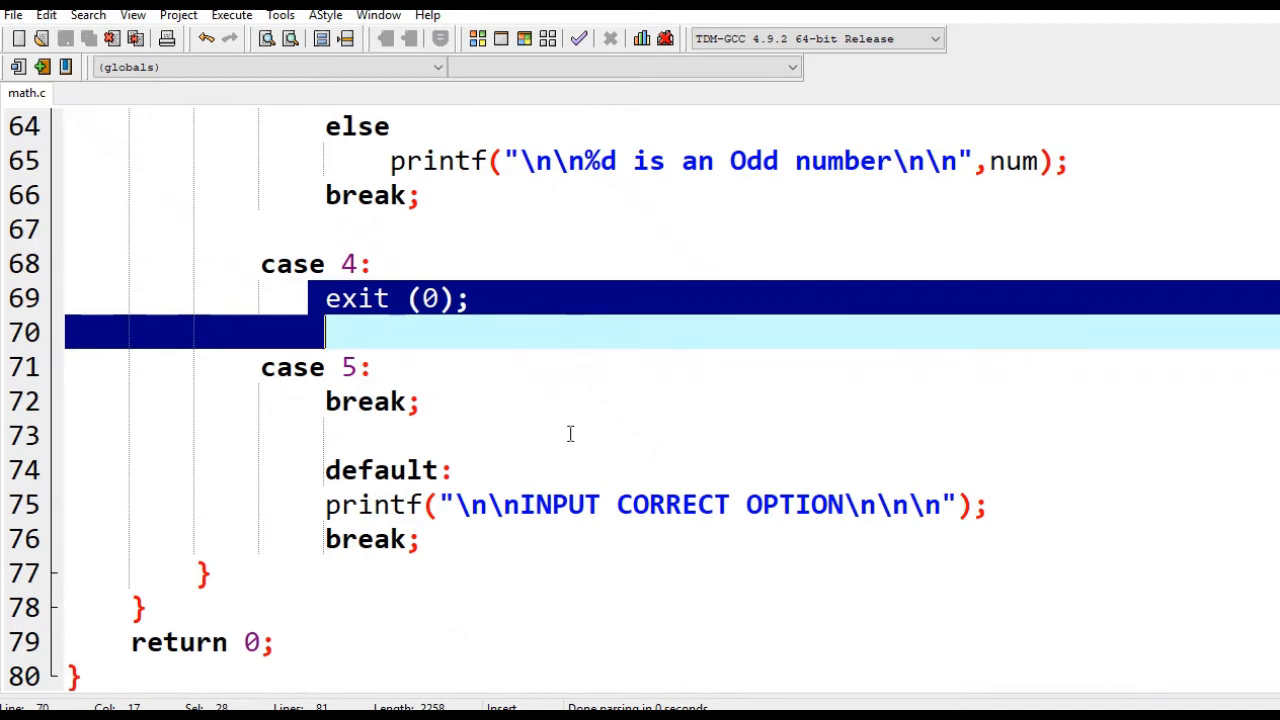
pyautogui.moveTo(480, 588)
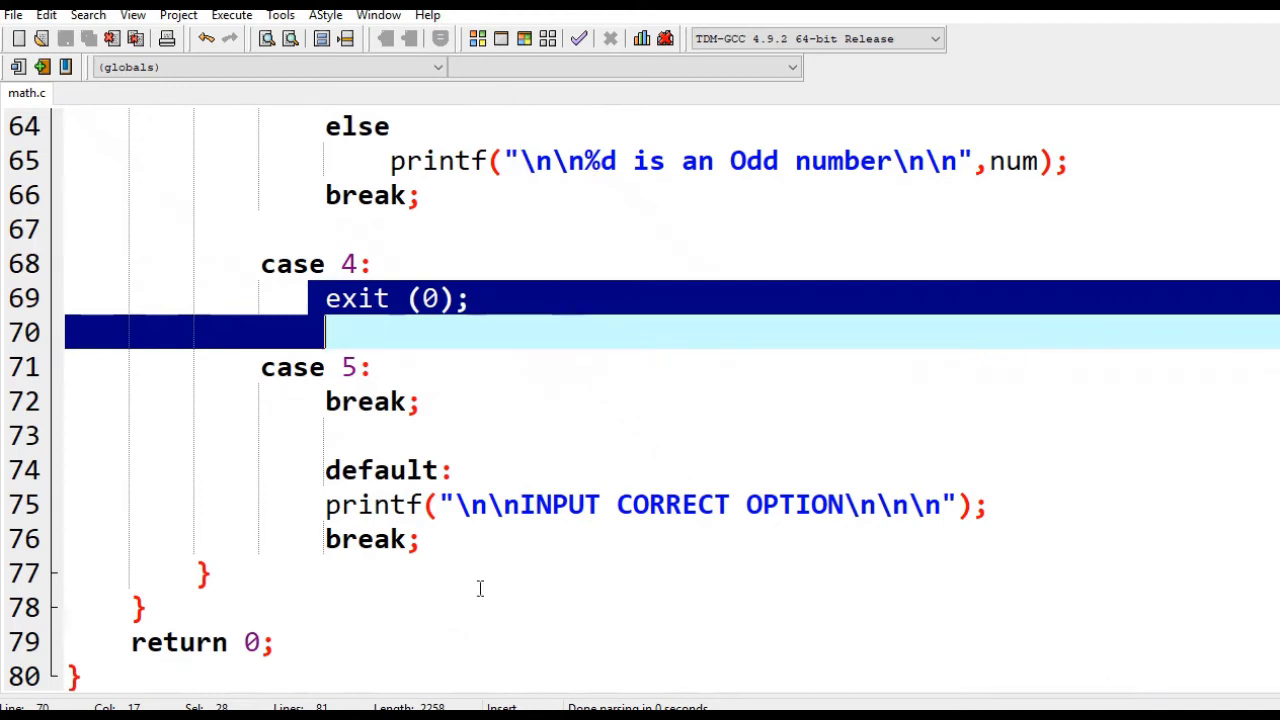
pyautogui.moveTo(318, 555)
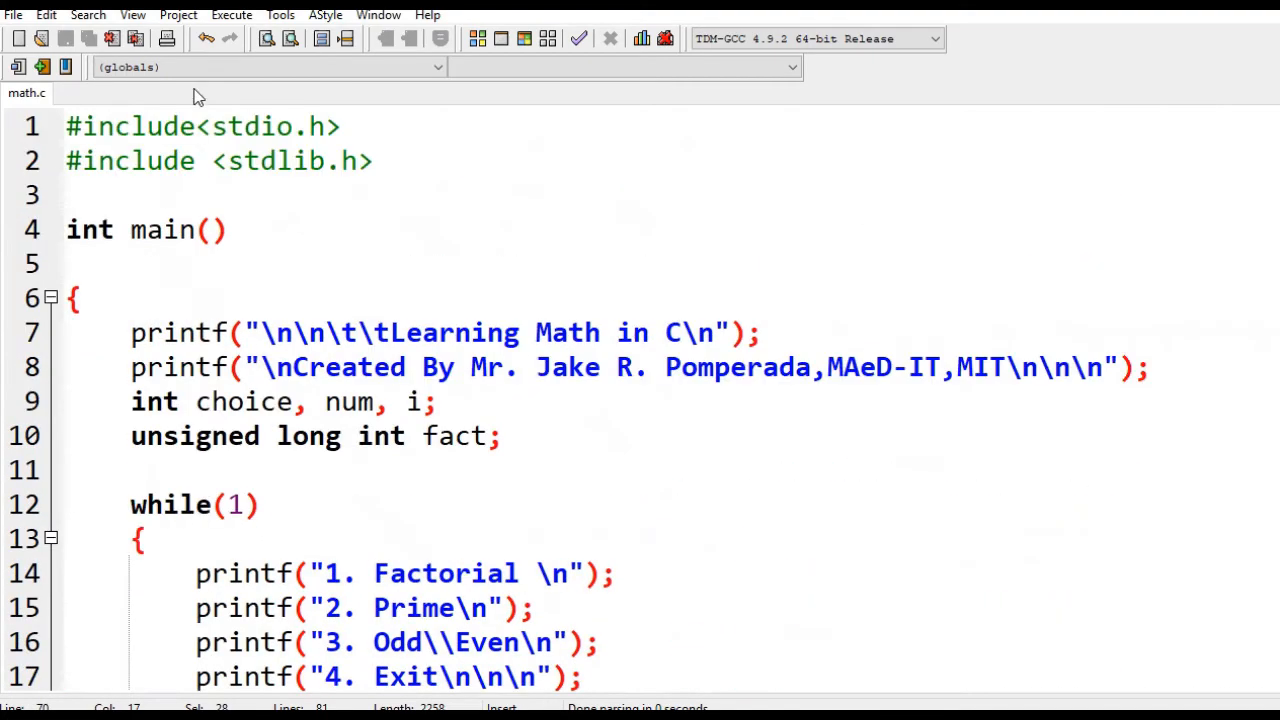
pyautogui.click(231, 14)
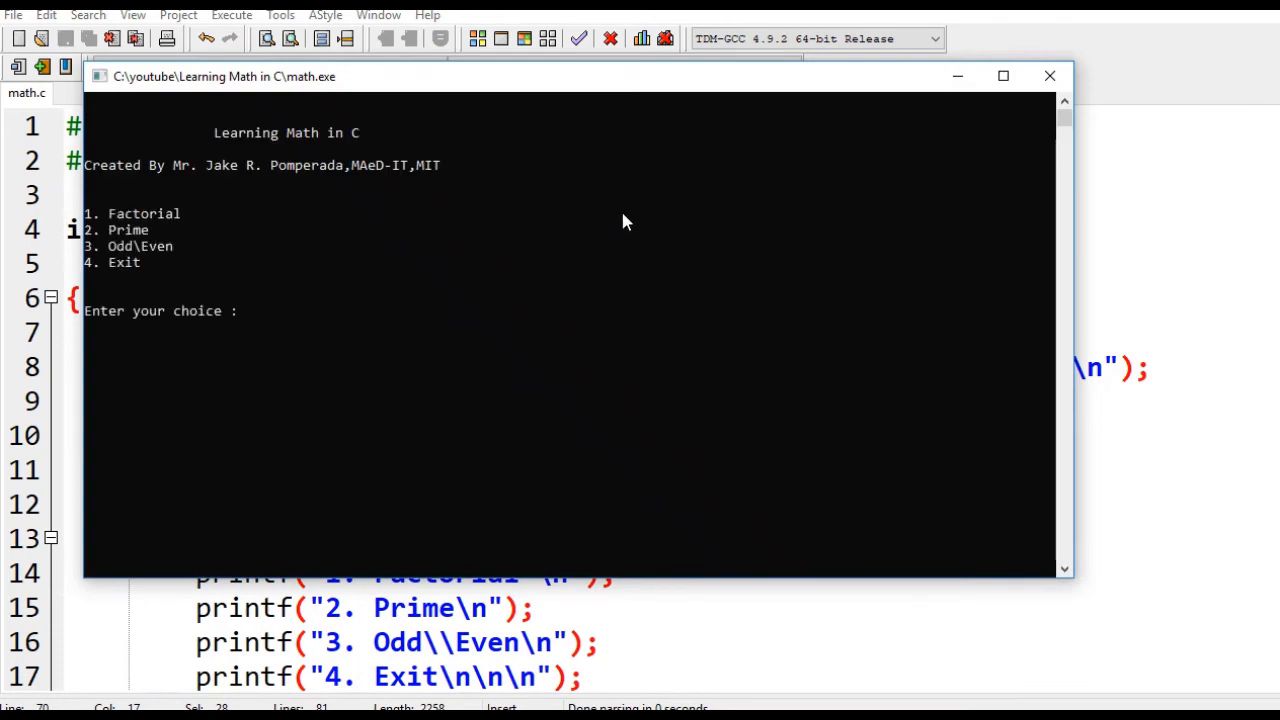
# Run the factorial option on 5 (result 120) and the prime check, which reports 7 as prime
pyautogui.write('1')
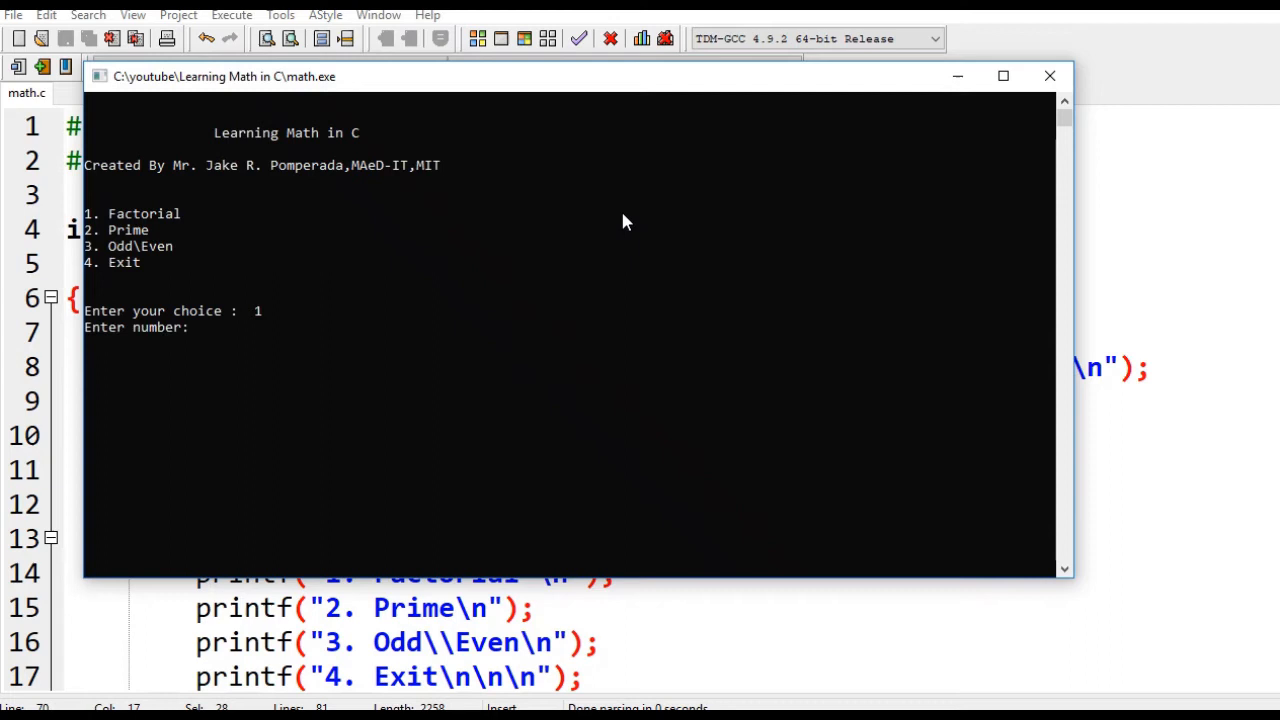
pyautogui.write('5')
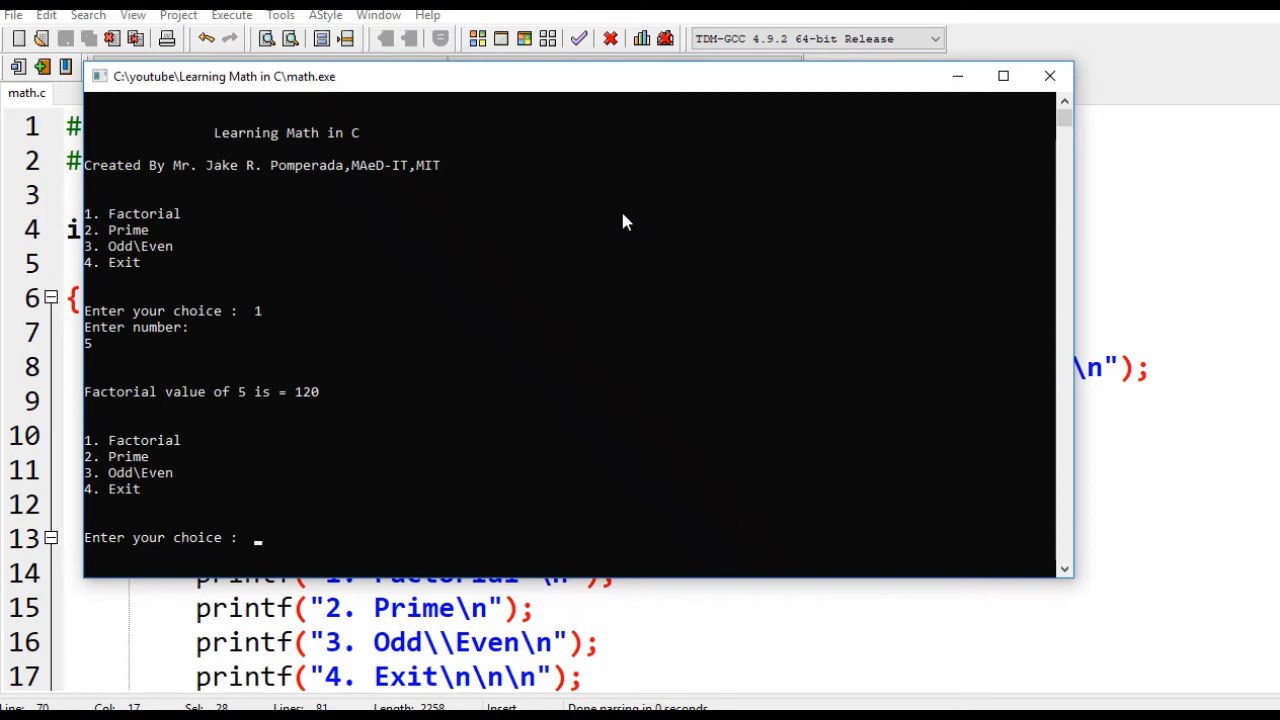
pyautogui.write('2')
pyautogui.write('7')
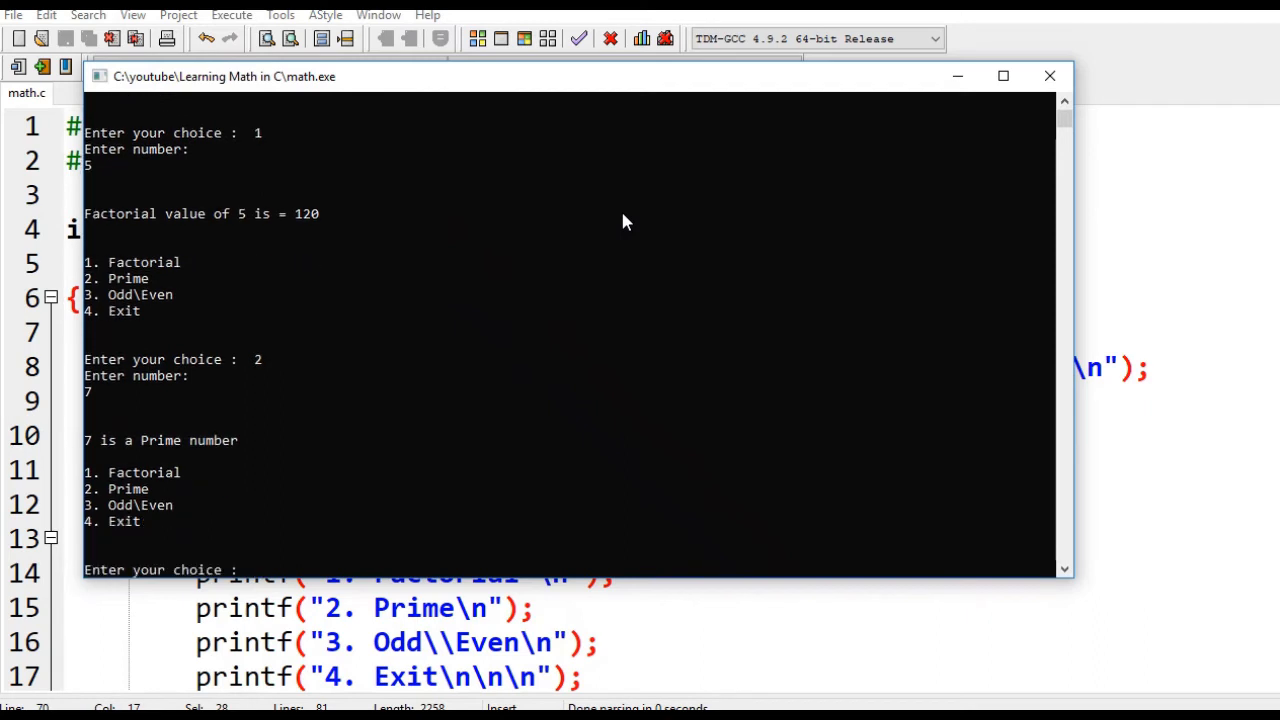
pyautogui.write('3')
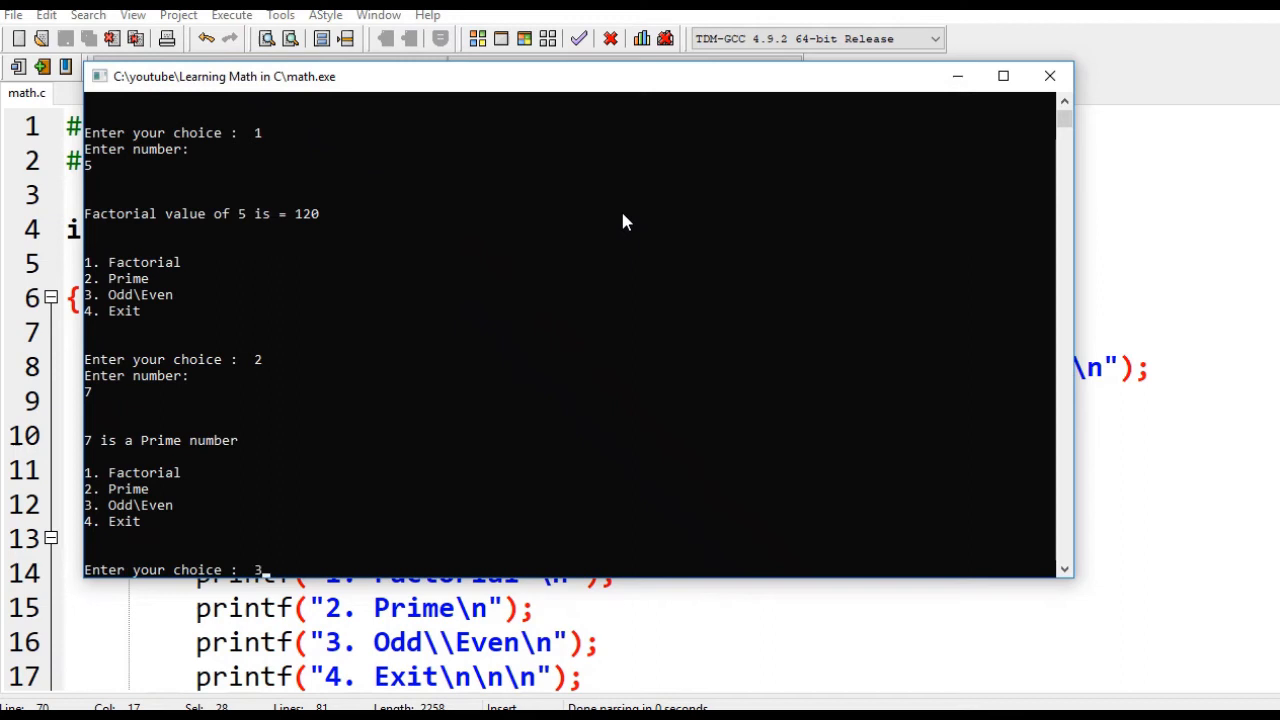
pyautogui.write('8')
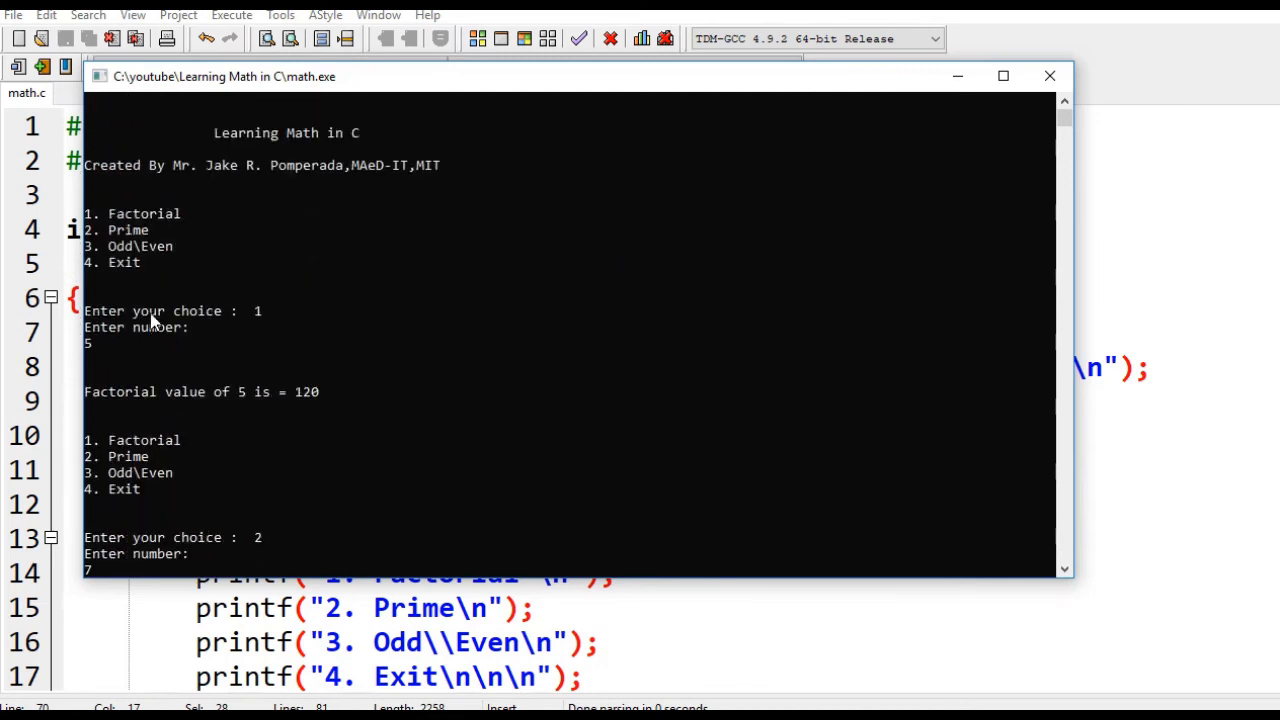
pyautogui.moveTo(238, 218)
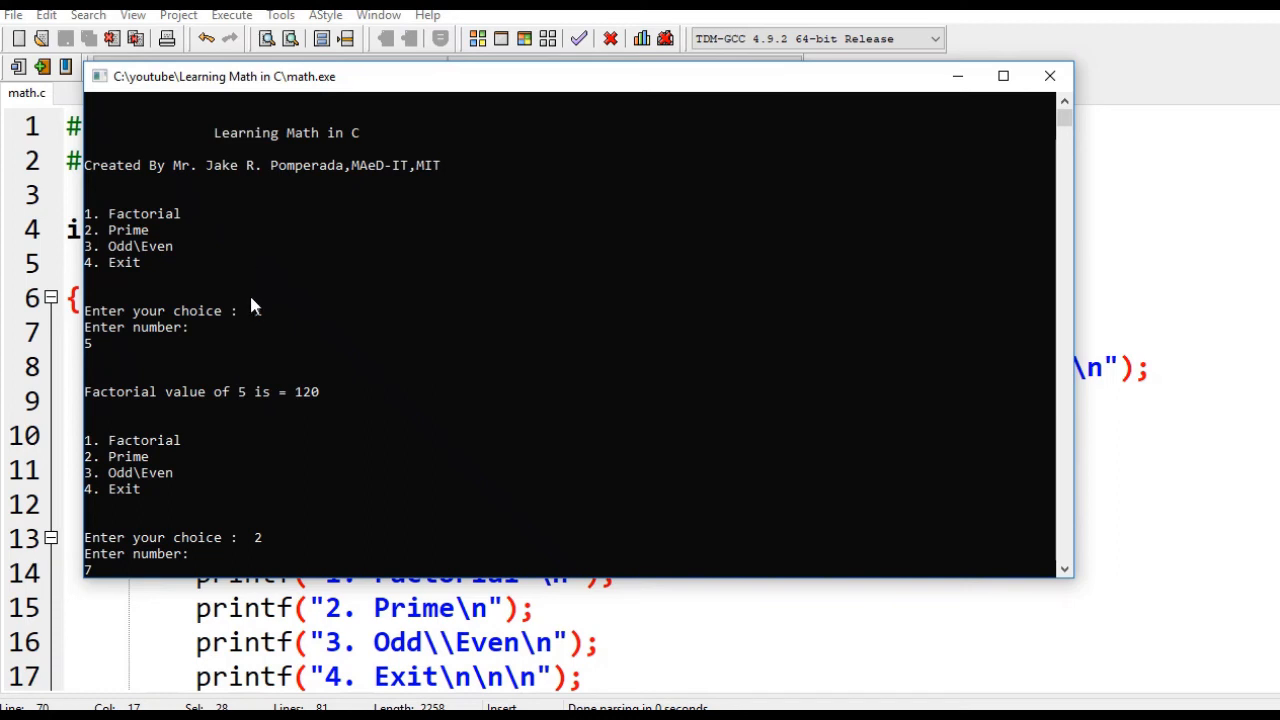
pyautogui.write('1')
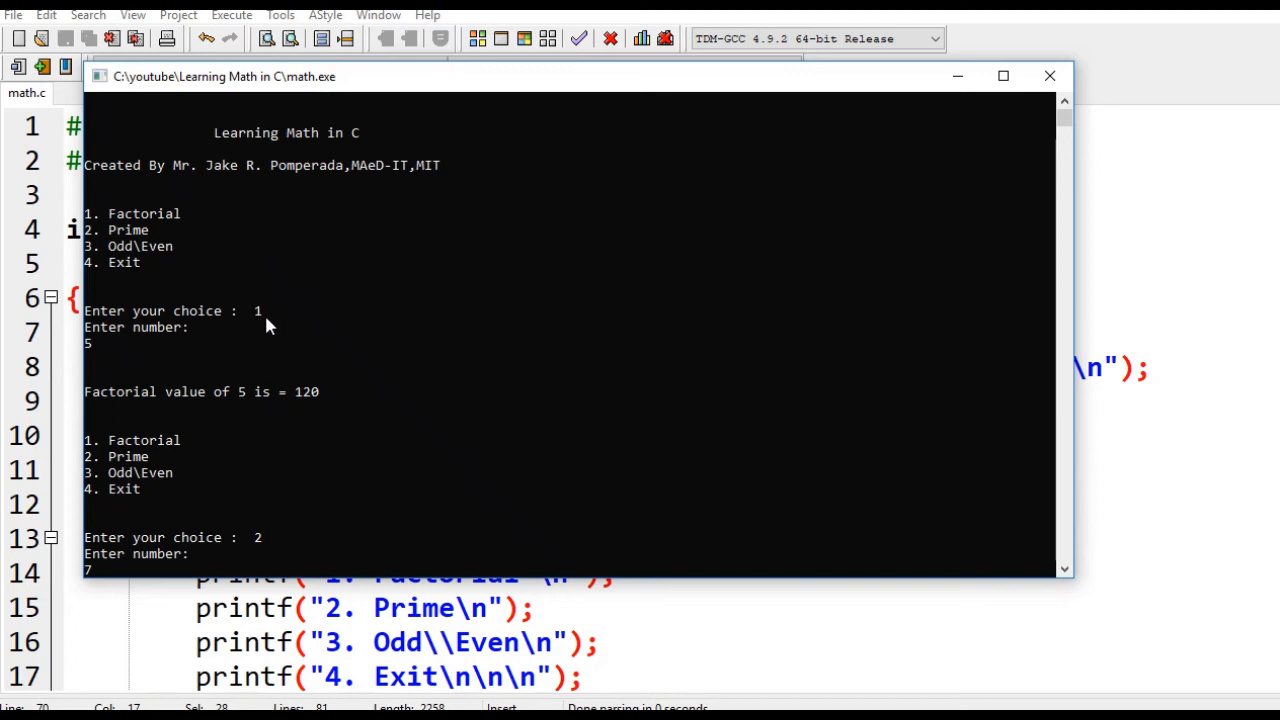
pyautogui.moveTo(270, 345)
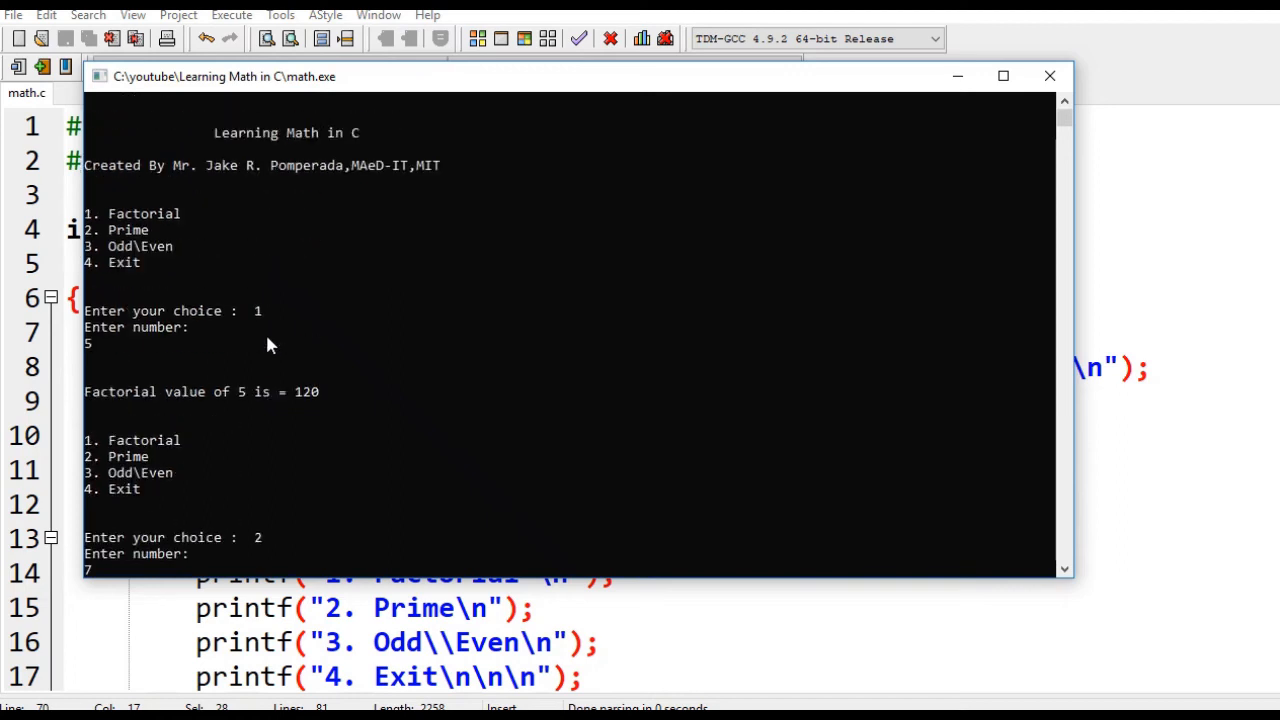